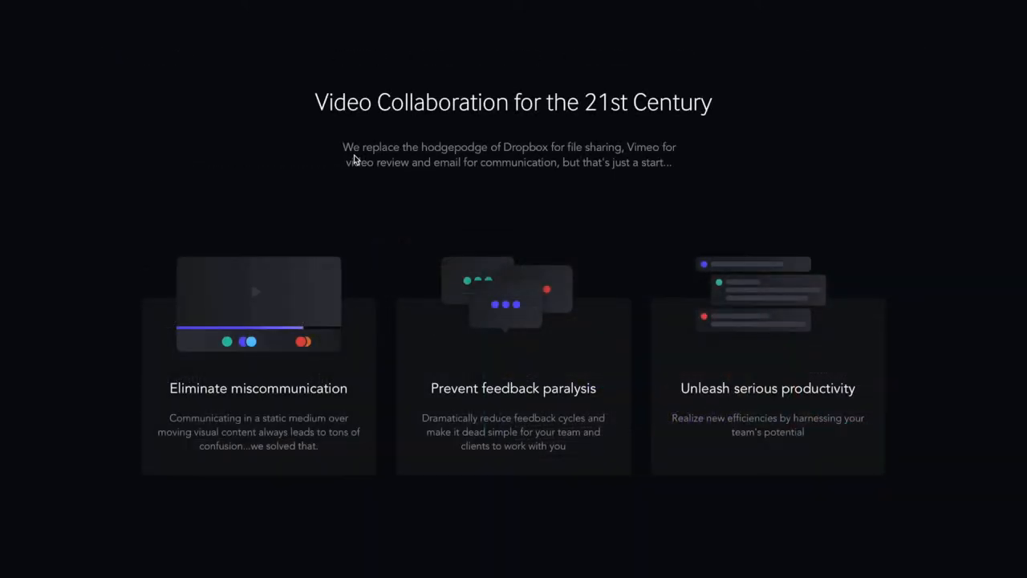
- Scroll through the Breakthrough Academy project's media folders
{"action": "scroll", "scroll_direction": "down", "scroll_amount": 3}
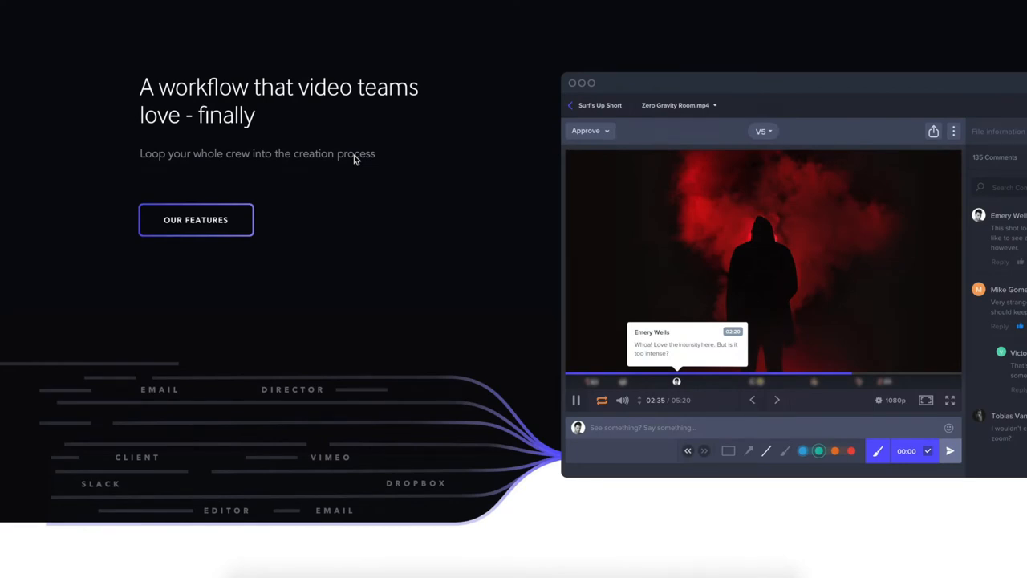
{"action": "scroll", "scroll_direction": "down", "scroll_amount": 3}
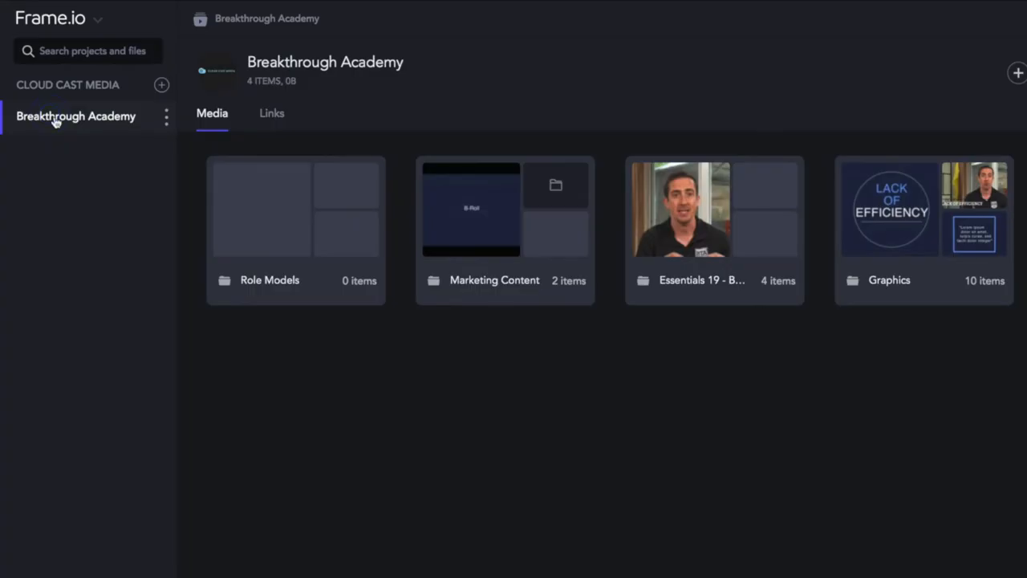
{"action": "mouse_move", "coordinate": [80, 134]}
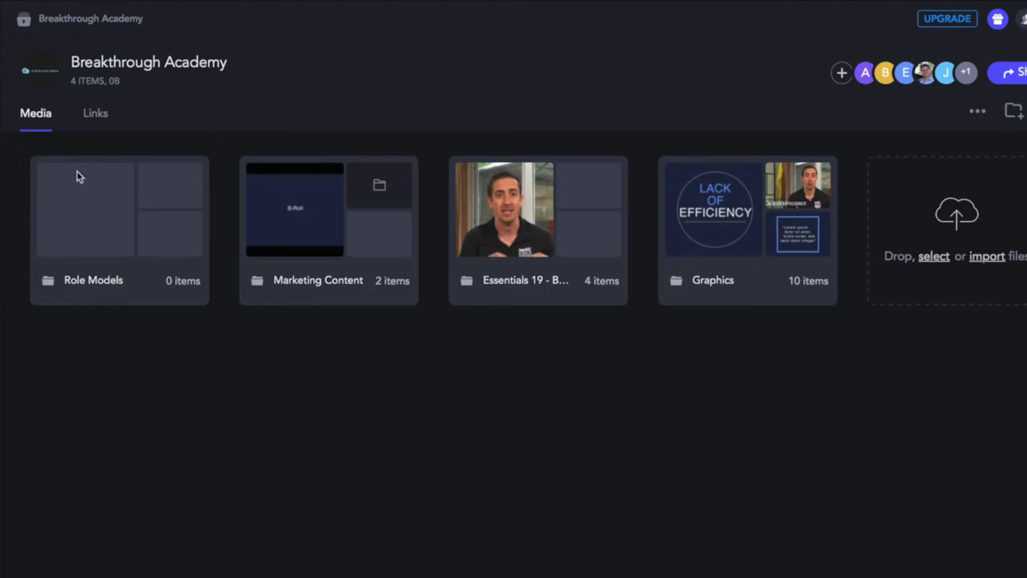
{"action": "mouse_move", "coordinate": [538, 292]}
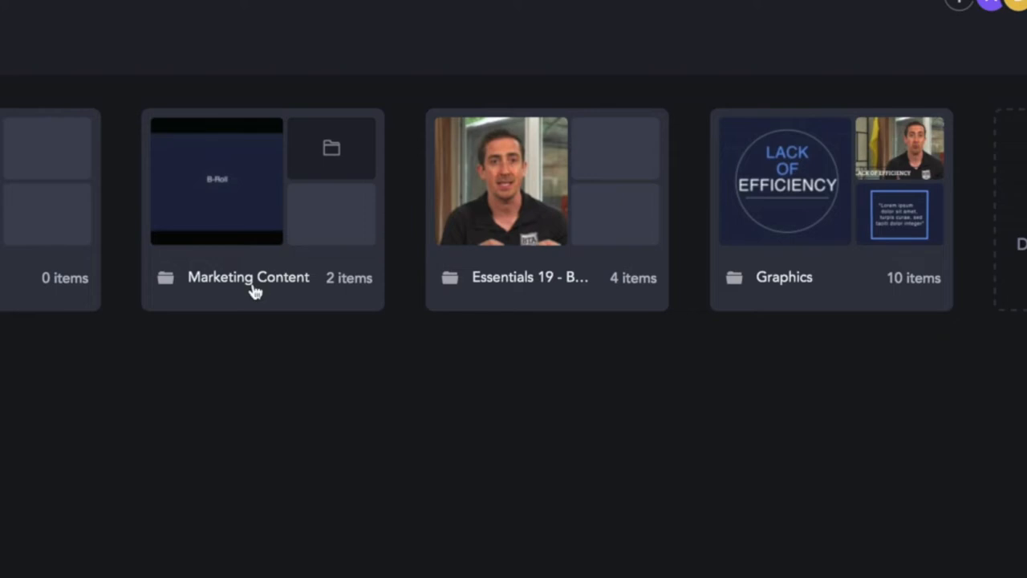
{"action": "mouse_move", "coordinate": [793, 301]}
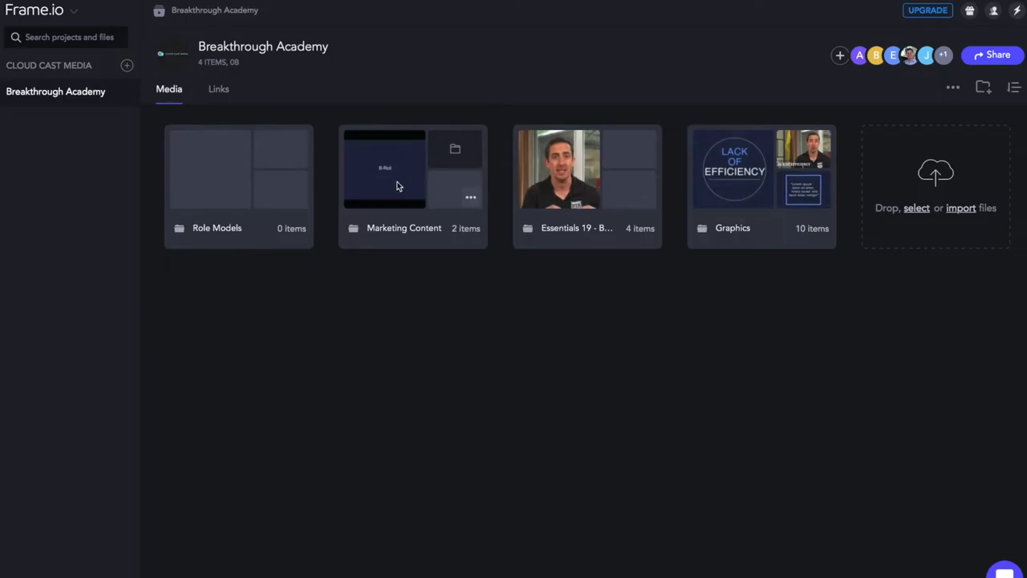
- Open the Marketing Content folder with its Raw Interview folder and Recruitment Rough Cut
{"action": "double_click", "coordinate": [404, 169]}
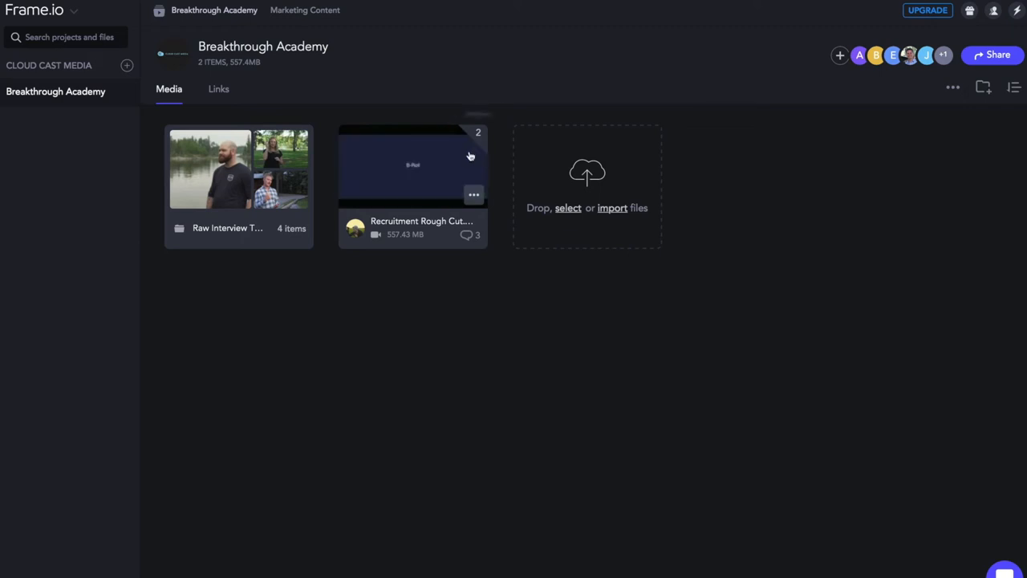
{"action": "mouse_move", "coordinate": [479, 131]}
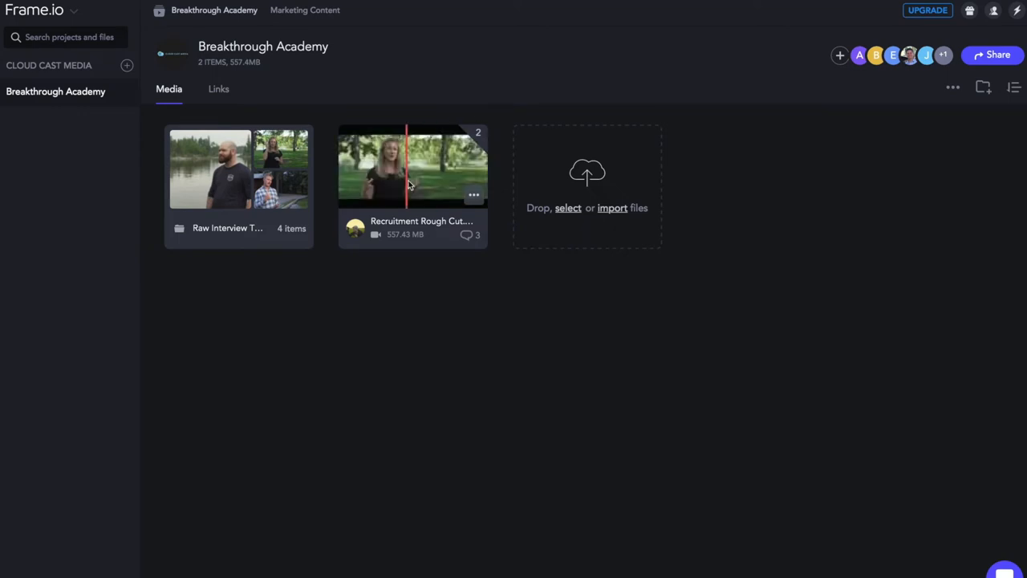
- Open the Recruitment Rough Cut and reply '#revisions' to the 00:19 opening-shot comment
{"action": "double_click", "coordinate": [411, 167]}
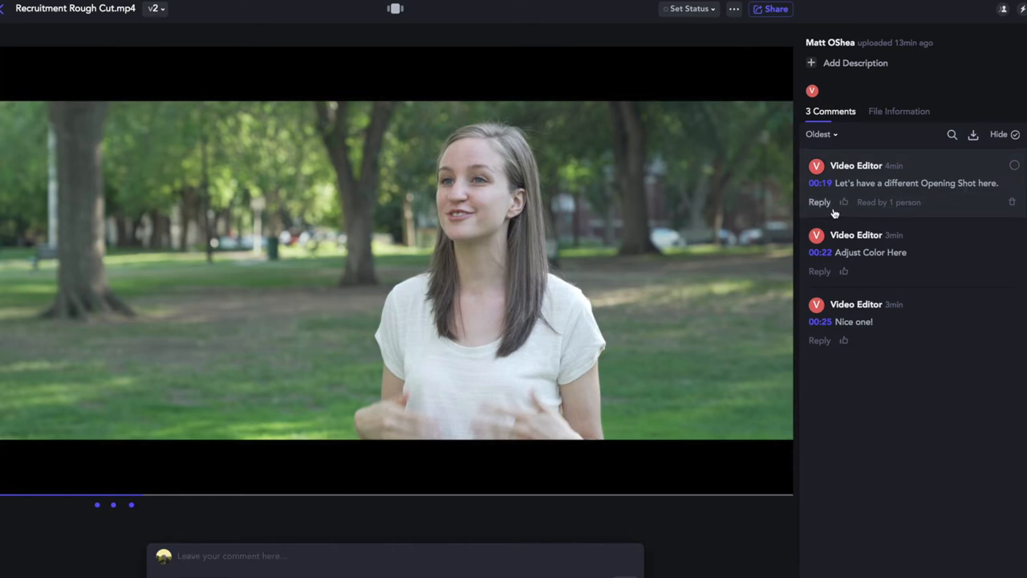
{"action": "left_click", "coordinate": [819, 202]}
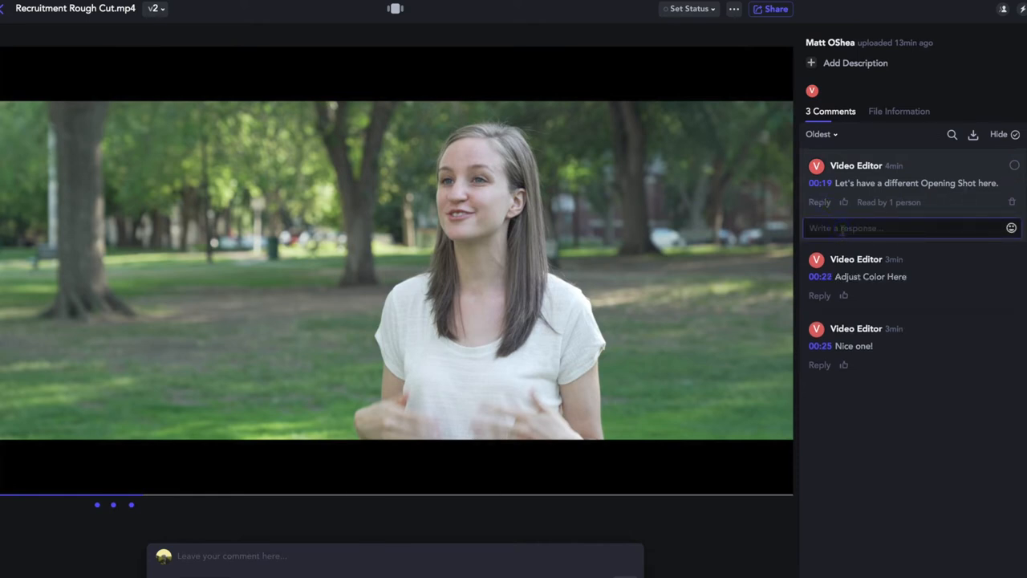
{"action": "type", "text": "#revision"}
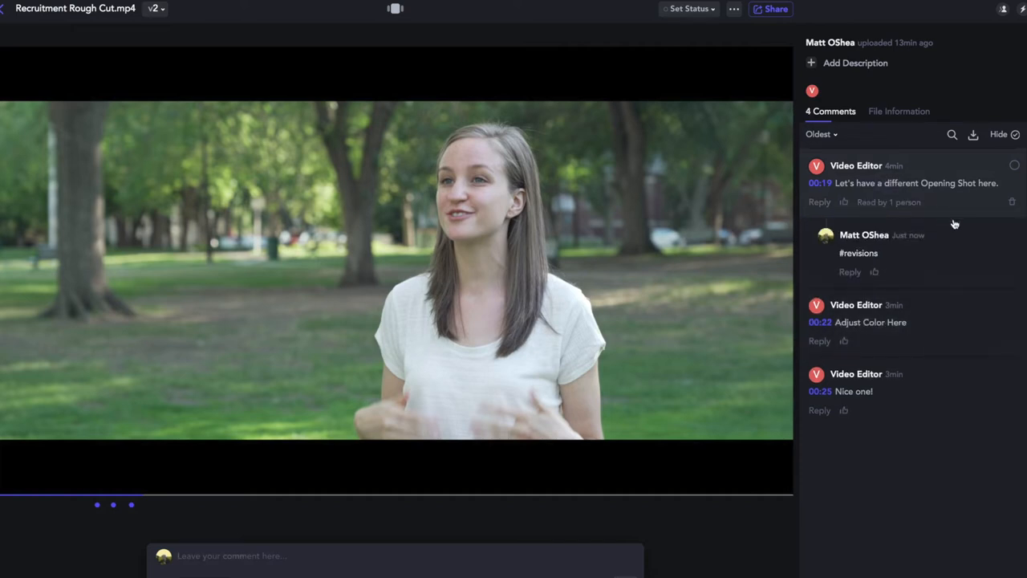
{"action": "mouse_move", "coordinate": [1014, 165]}
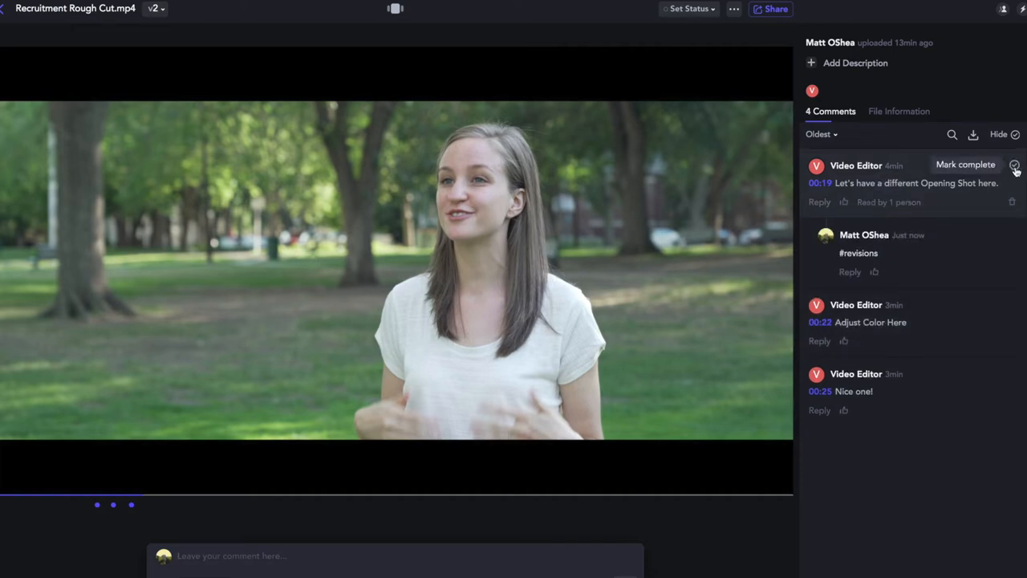
- Show the status labels Needs Review, In Progress and Approved for the rough cut
{"action": "left_click", "coordinate": [689, 10]}
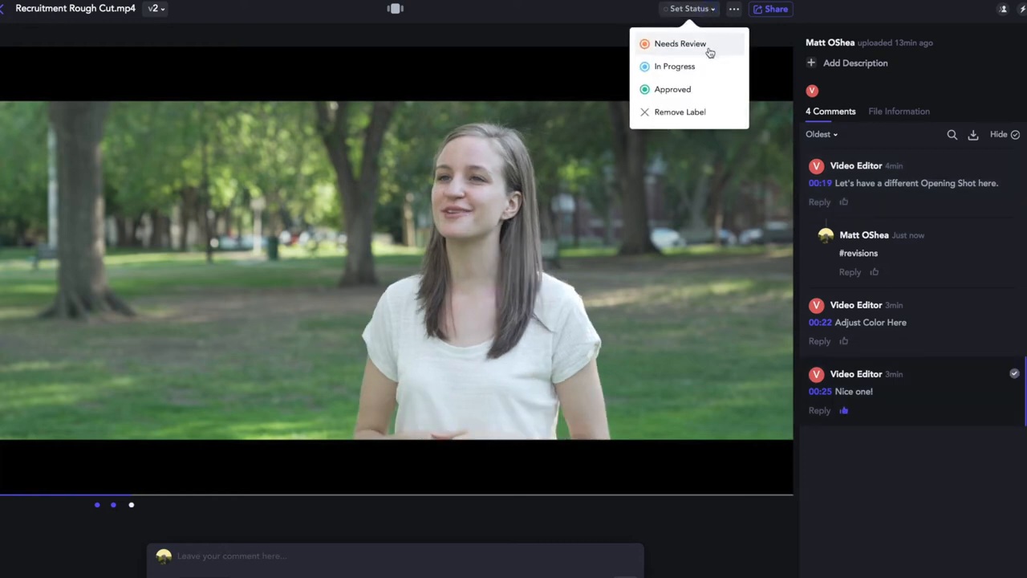
{"action": "mouse_move", "coordinate": [714, 73]}
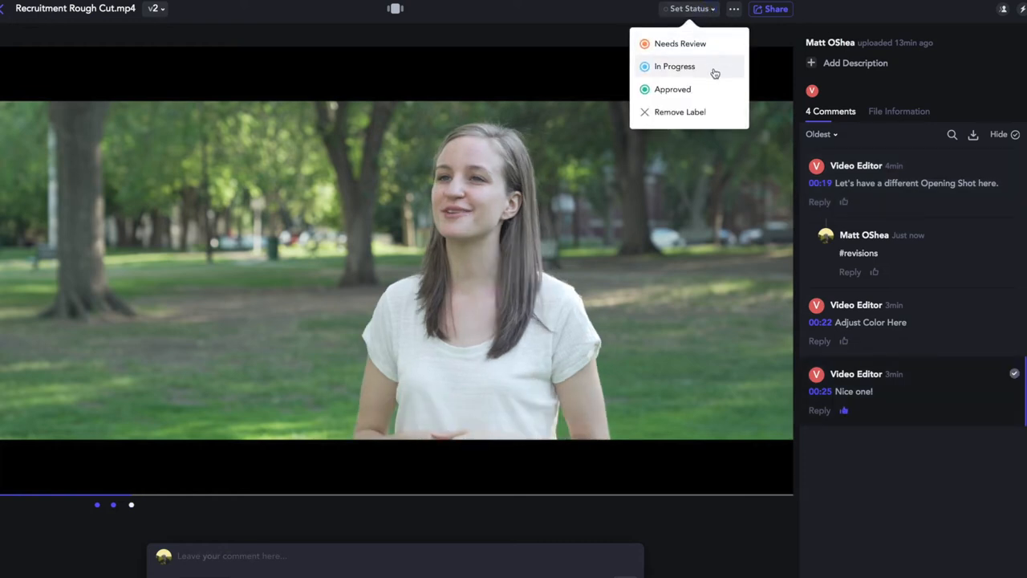
{"action": "mouse_move", "coordinate": [703, 98]}
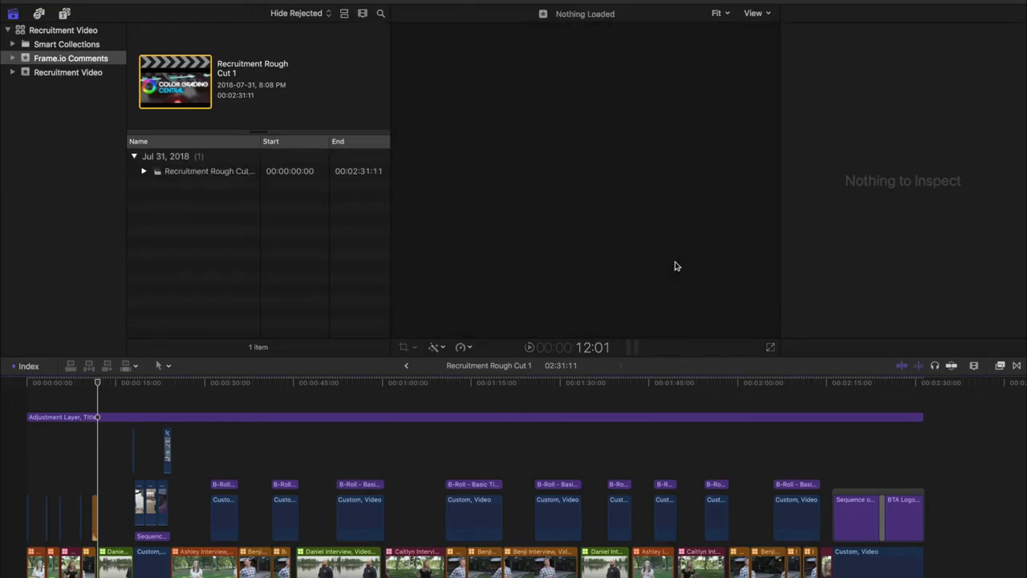
- Select the Recruitment Rough Cut clip in the Frame.io Comments event to inspect its markers
{"action": "left_click", "coordinate": [209, 170]}
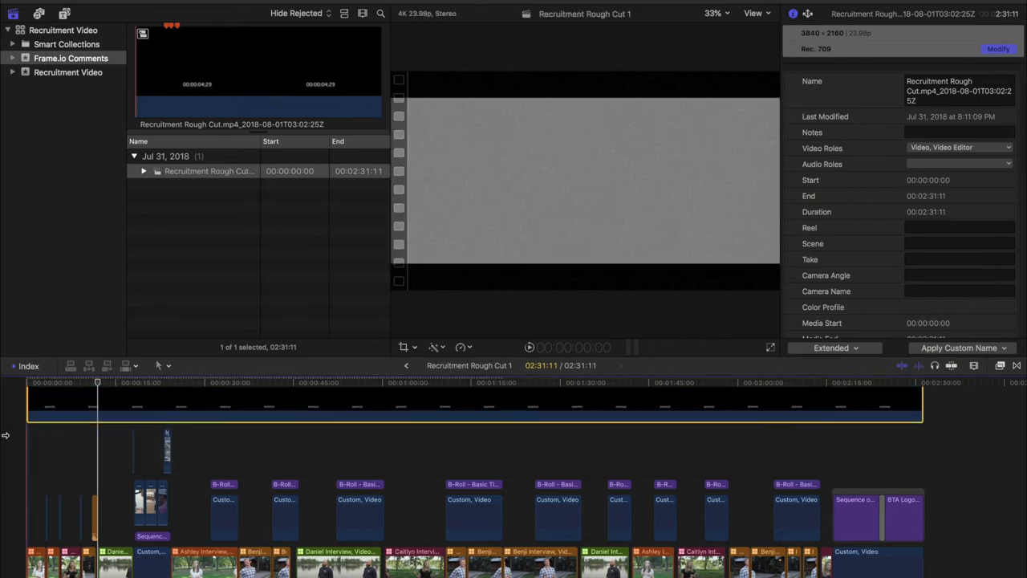
{"action": "left_click", "coordinate": [158, 382]}
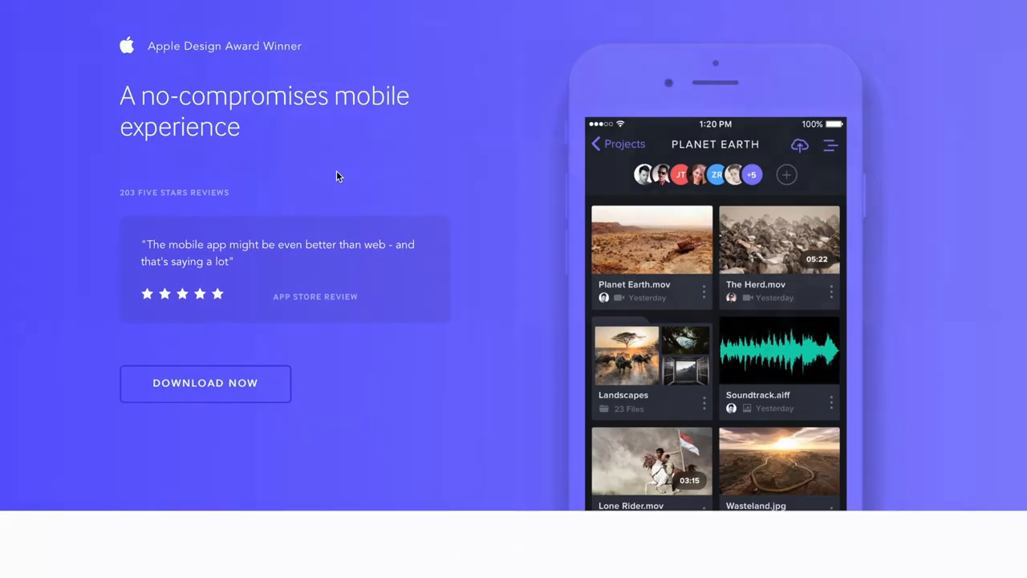
- Scroll the Frame.io website past the mobile app section to the Mac app download
{"action": "scroll", "scroll_direction": "down", "scroll_amount": 3}
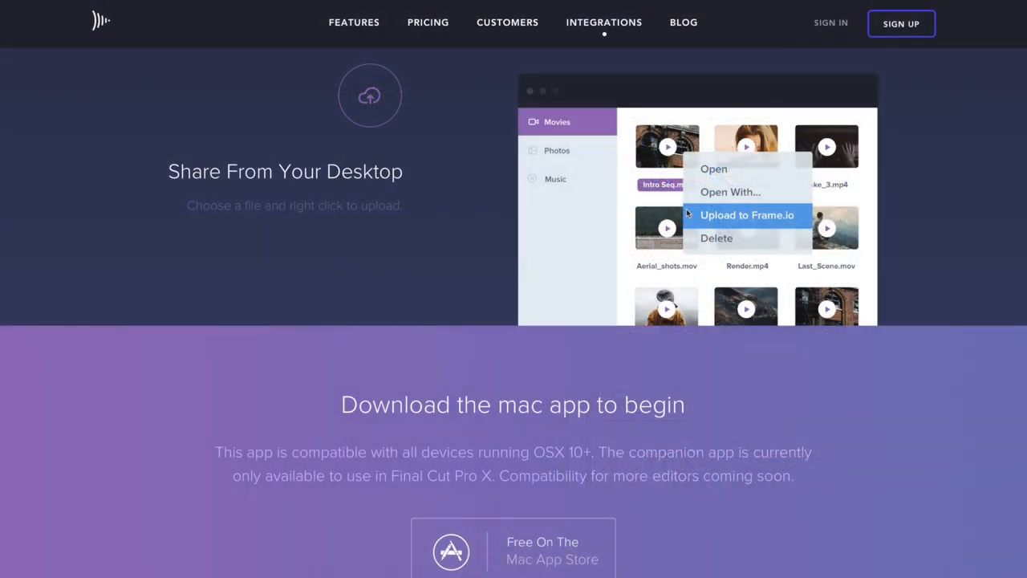